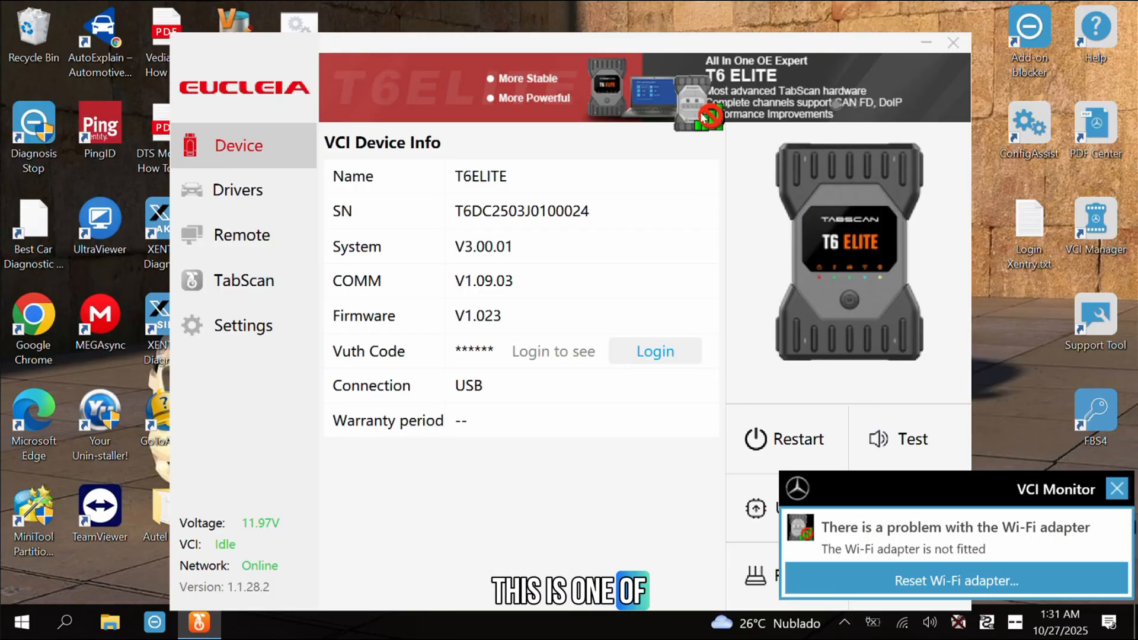
# Step: Run the TabScan Manager V1.1.9.0 installer from Documents and step through setup
pyautogui.click(1118, 488)
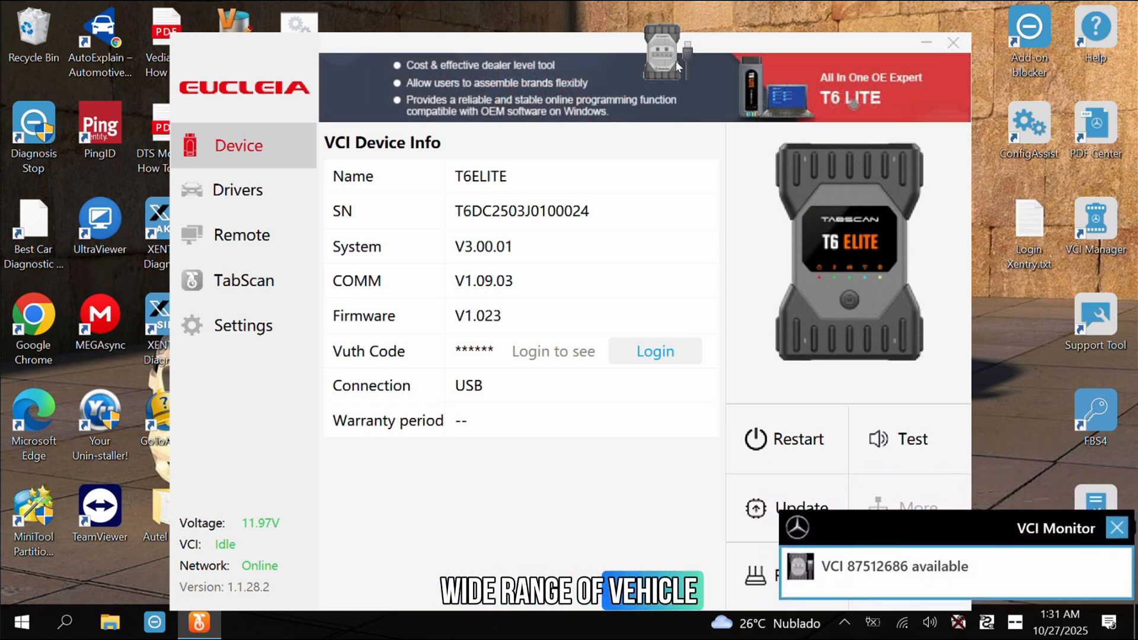
pyautogui.click(952, 42)
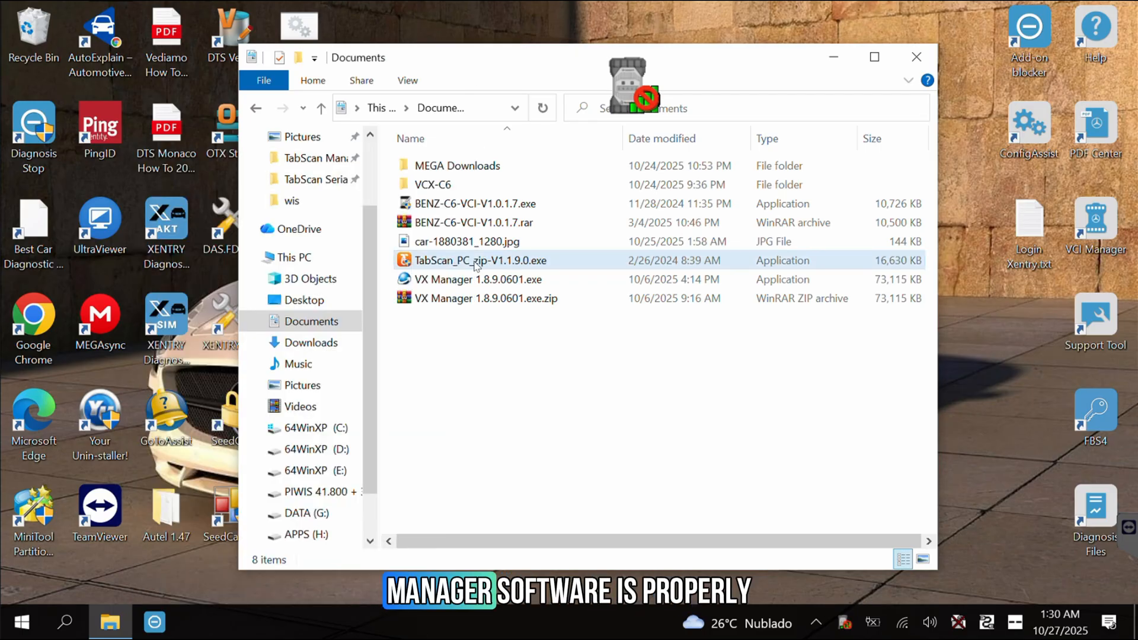
pyautogui.doubleClick(480, 260)
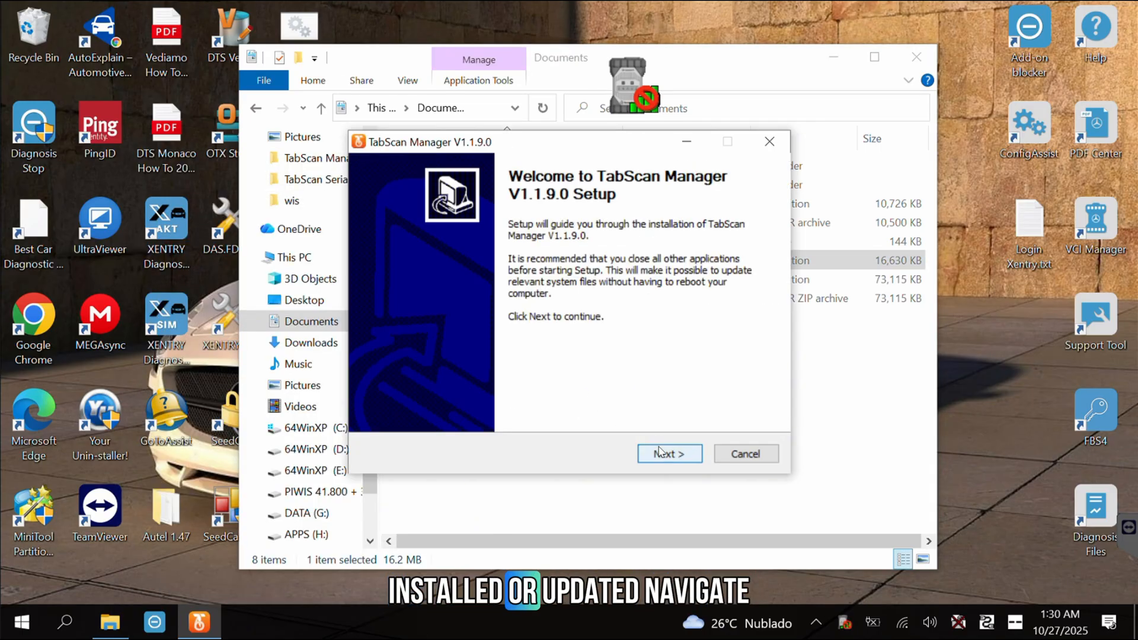
pyautogui.click(668, 453)
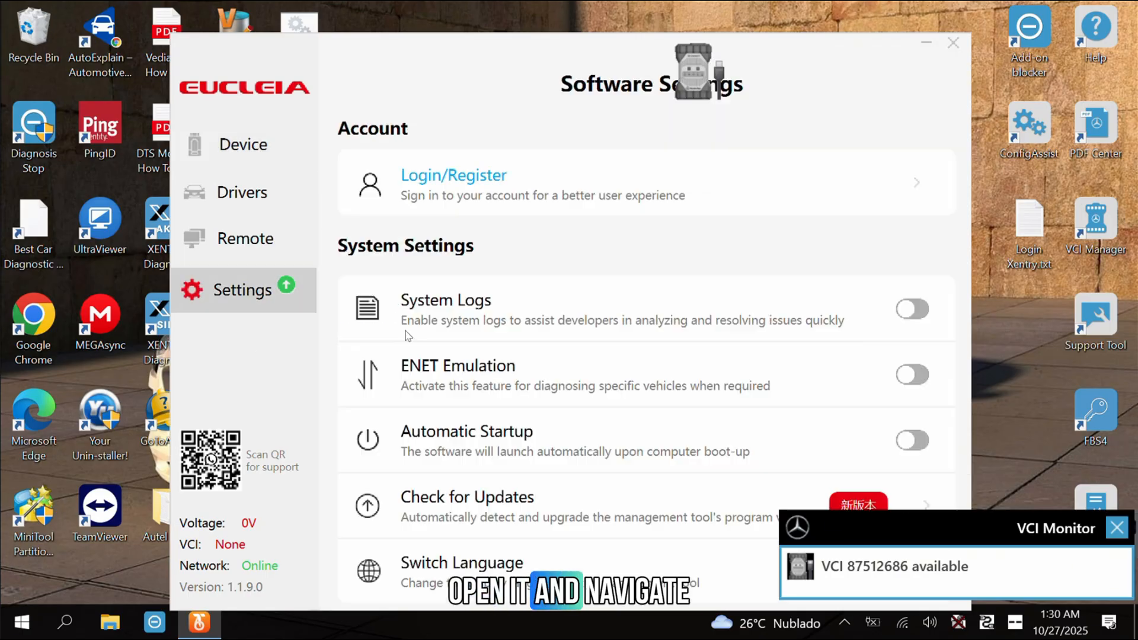
# Step: Update TabScan VCI Manager to version 1.1.28.2 and view the connected T6ELITE device
pyautogui.click(467, 497)
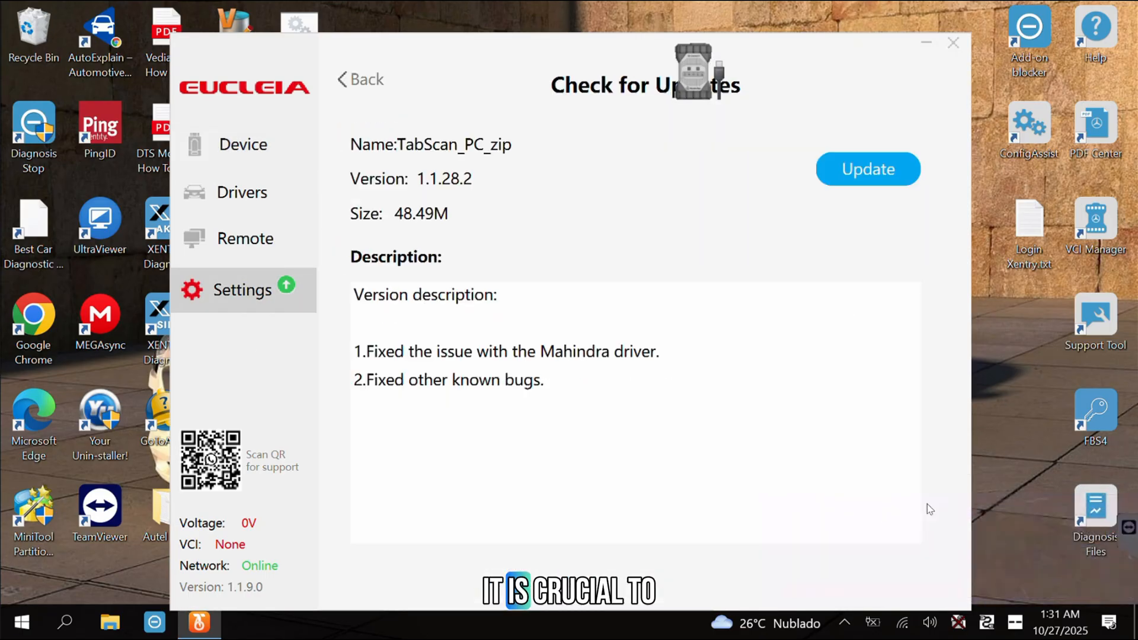
pyautogui.click(868, 168)
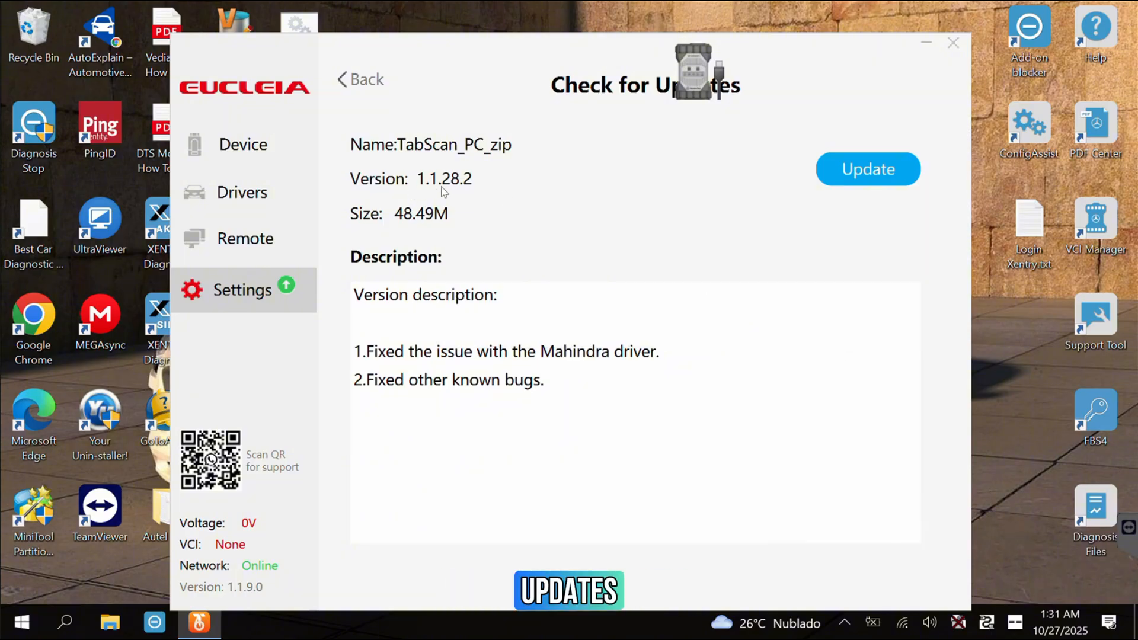
pyautogui.click(109, 622)
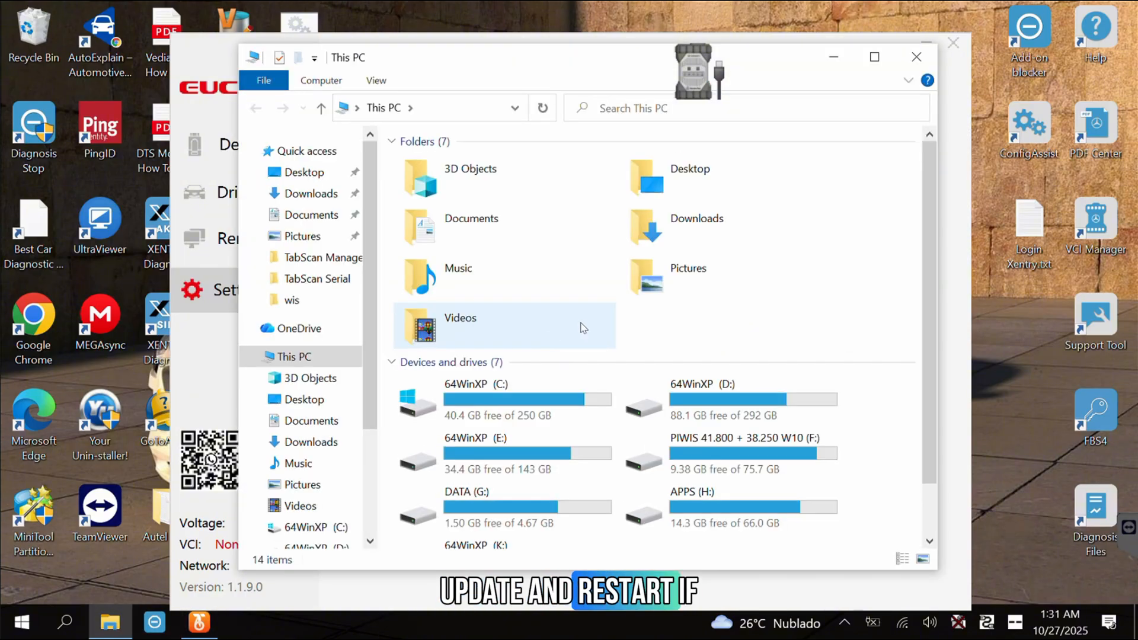
pyautogui.click(311, 214)
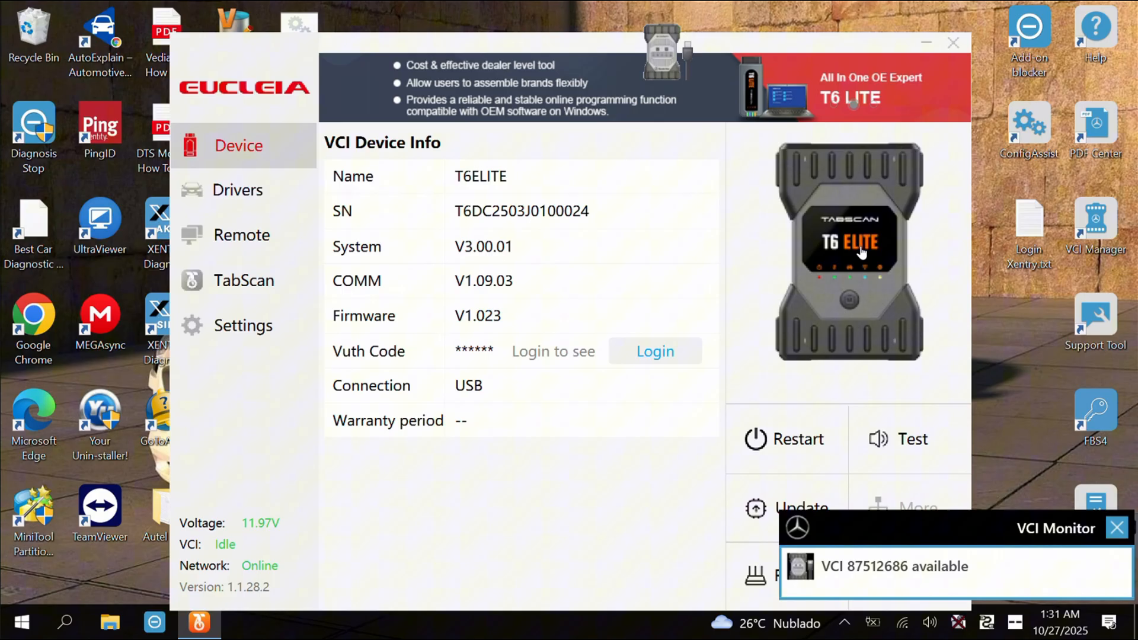
pyautogui.moveTo(676, 67)
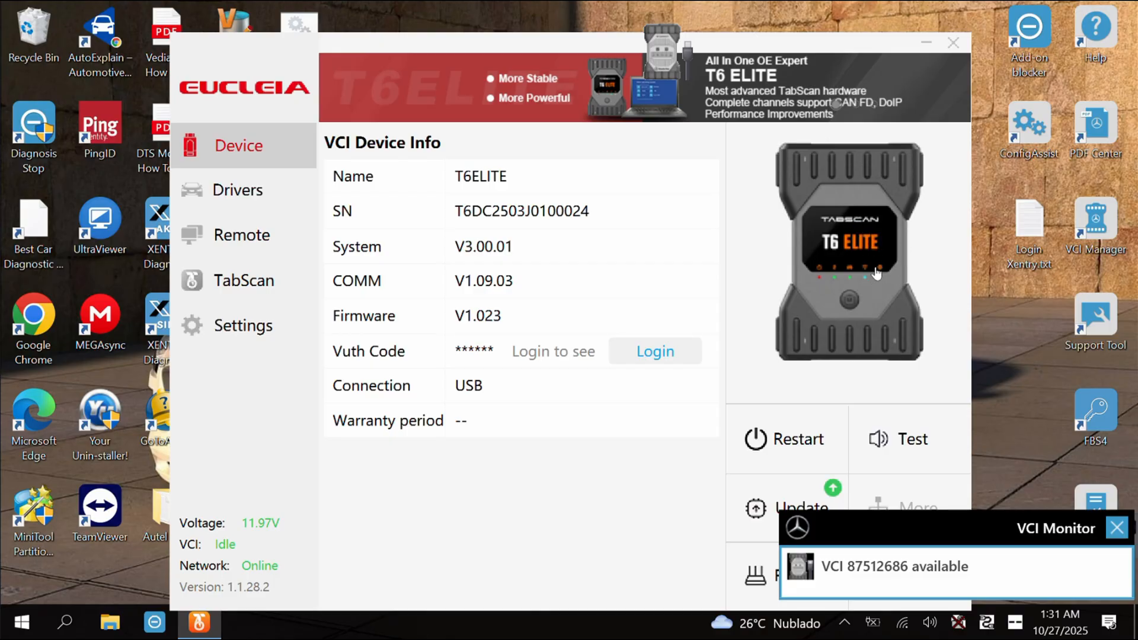
# Step: Show the device serial number and verification code on the Remote Diagnostic page
pyautogui.click(242, 234)
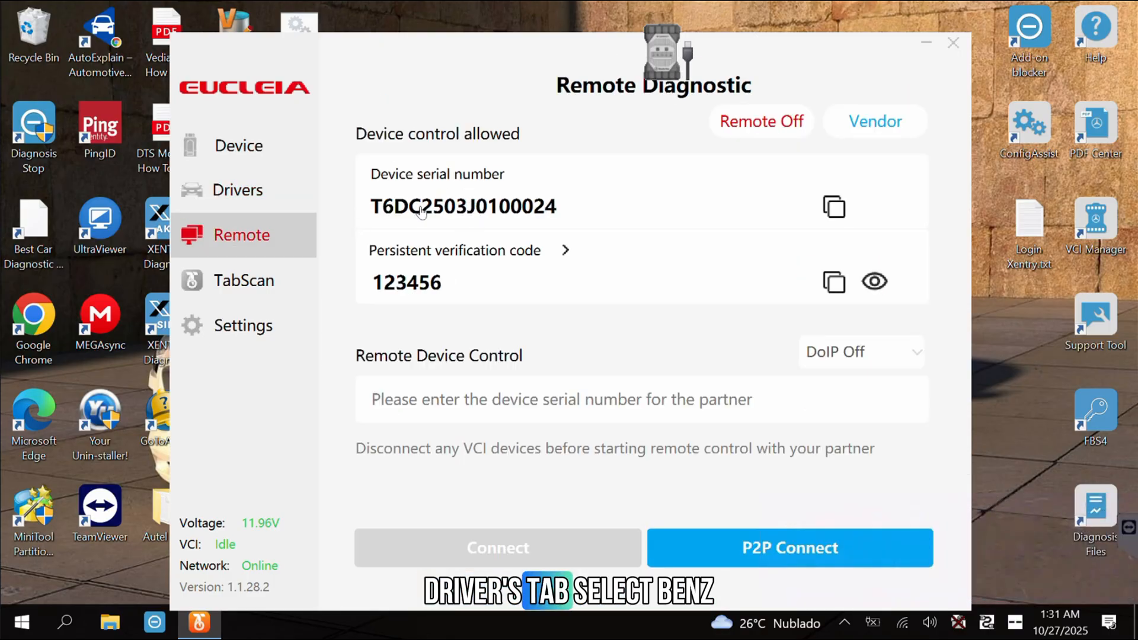
pyautogui.click(237, 190)
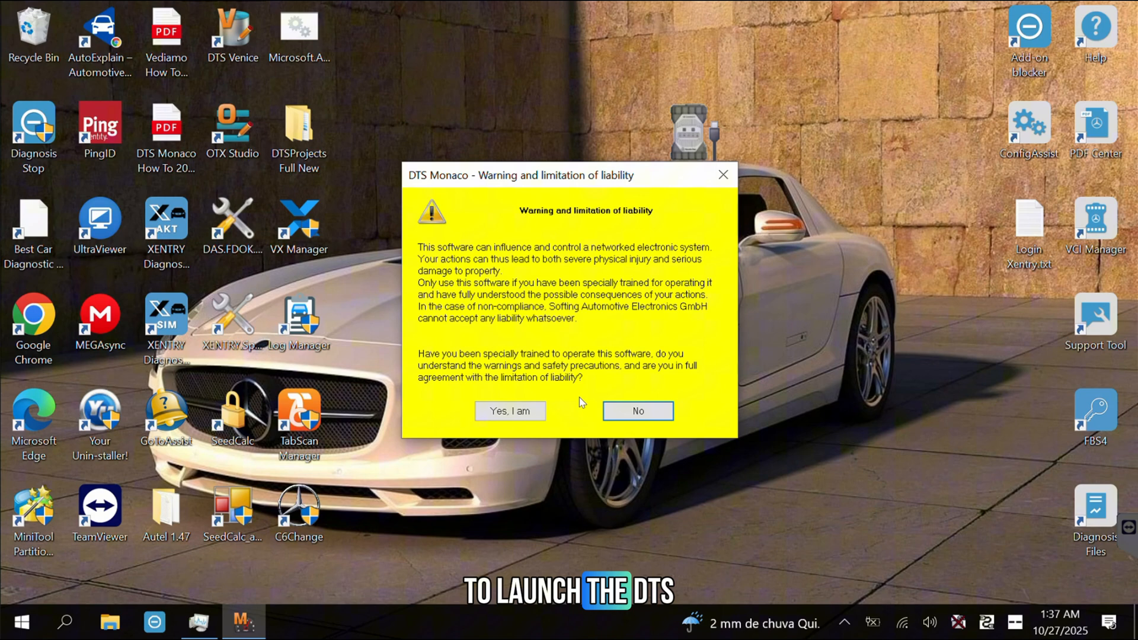
# Step: Accept the liability warning and pick a BR_205_253_293_MOPF .smr-d file for a temporary project
pyautogui.click(510, 411)
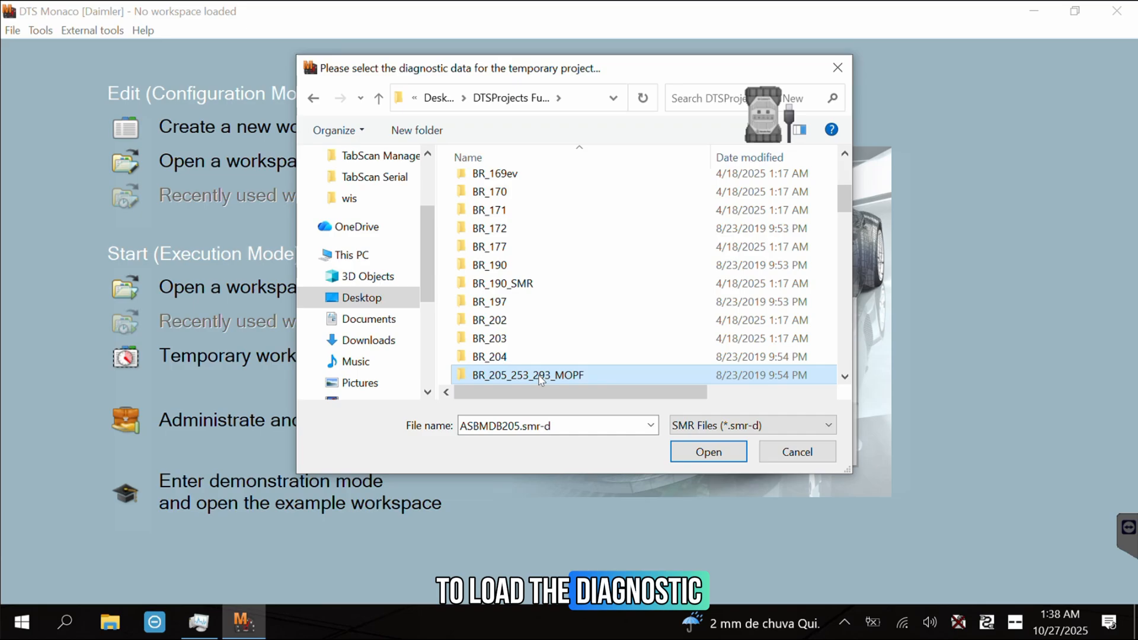
pyautogui.doubleClick(526, 375)
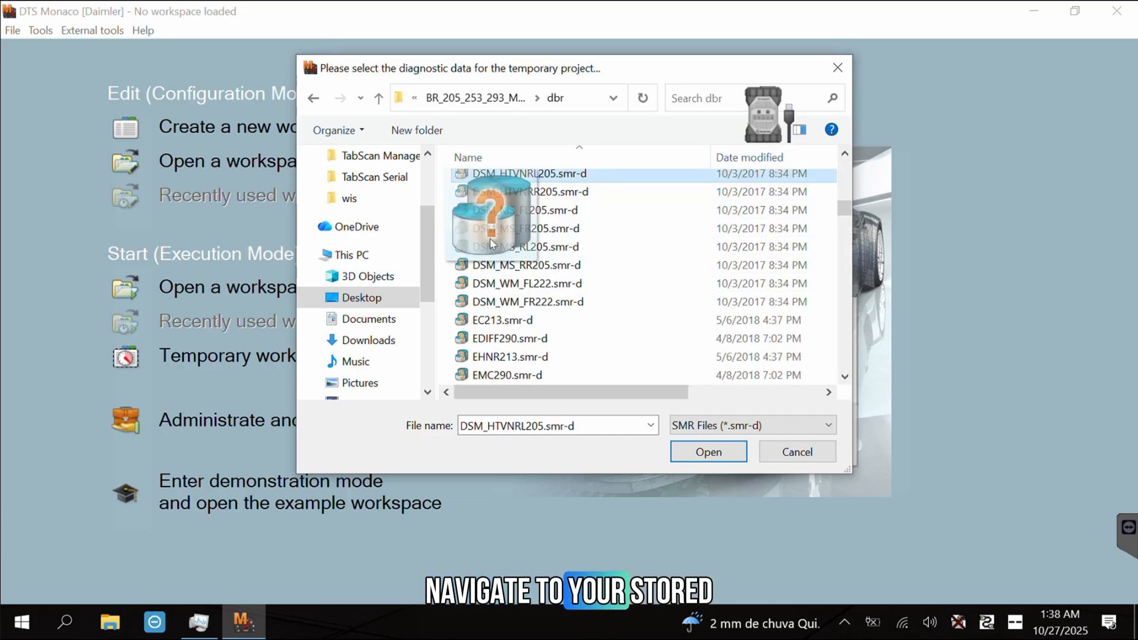
pyautogui.scroll(-3)
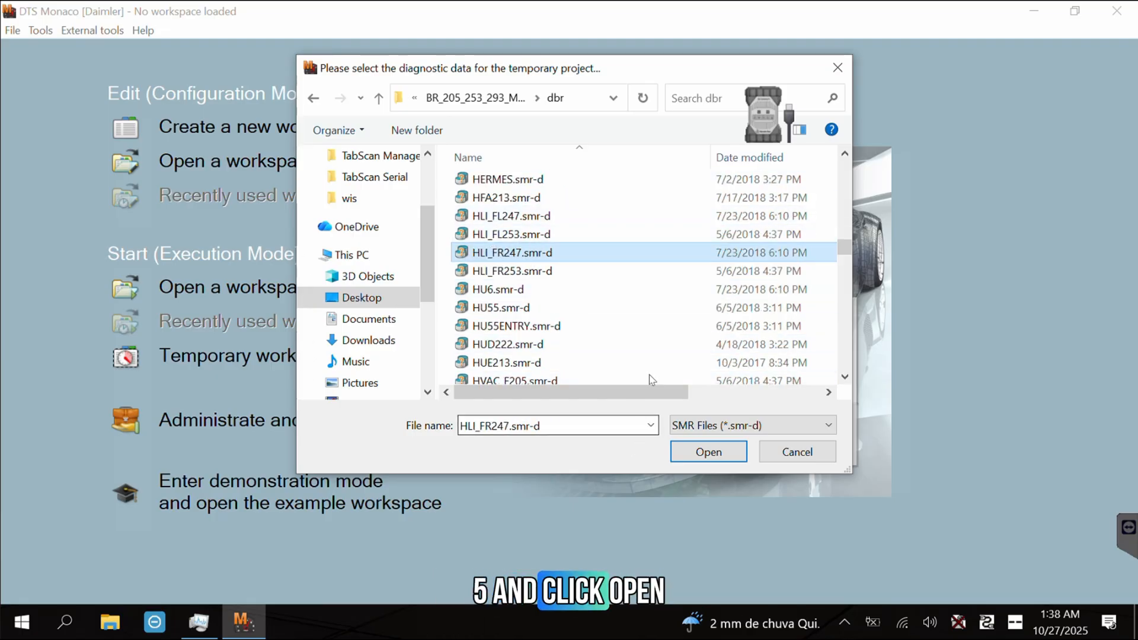
pyautogui.click(707, 452)
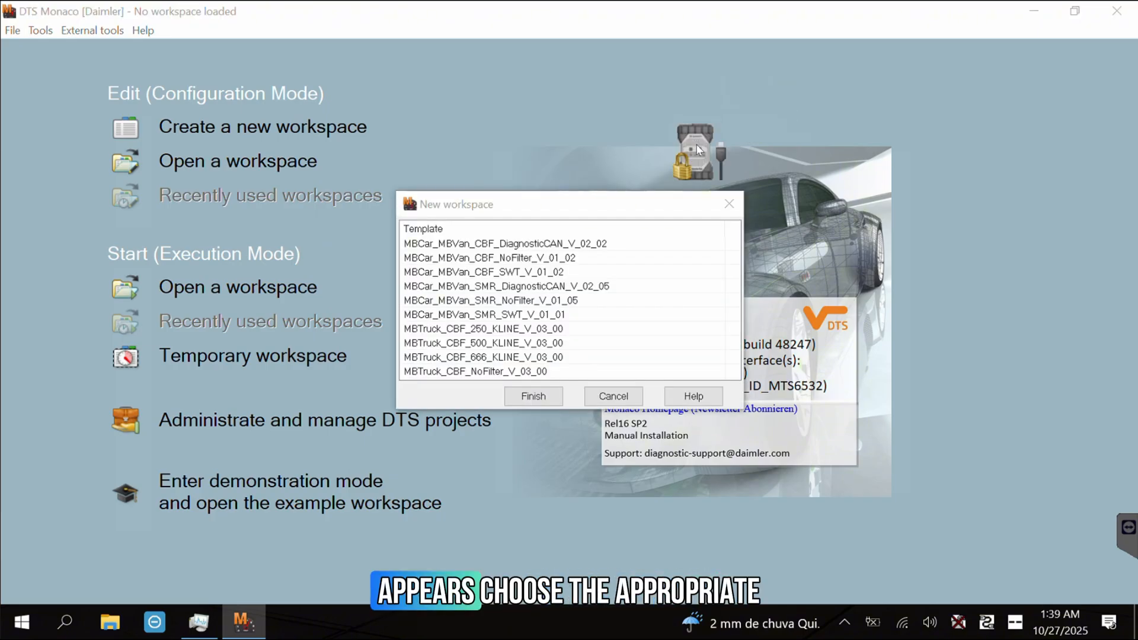
# Step: Create the temporary workspace from the MBCar_MBVan_SMR_DiagnosticCAN_V_02_05 template
pyautogui.click(506, 285)
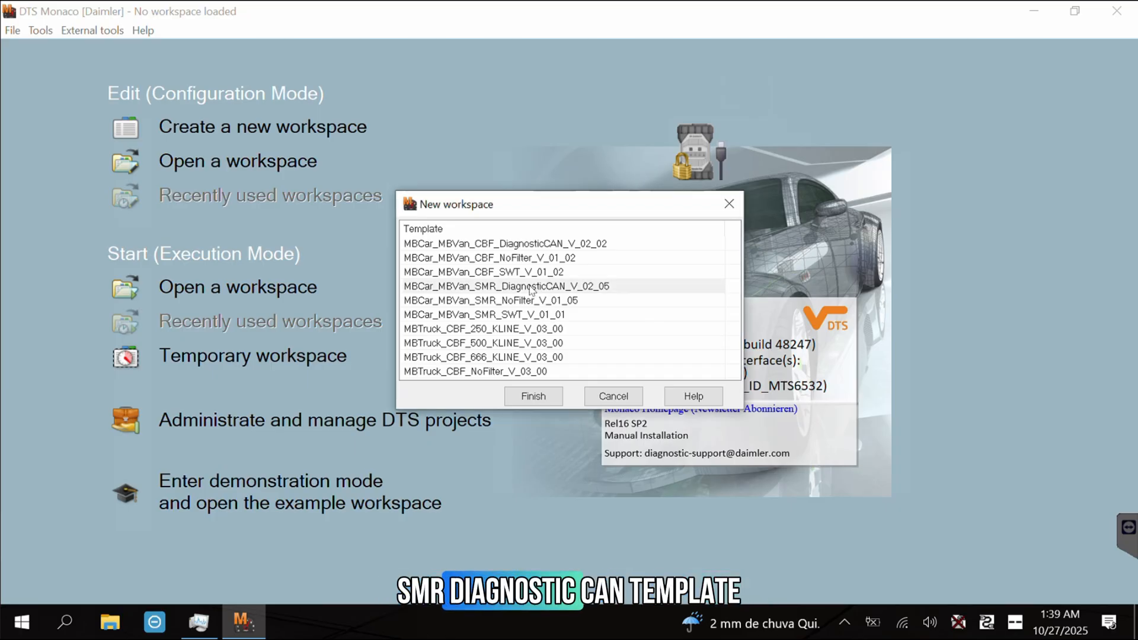
pyautogui.click(503, 243)
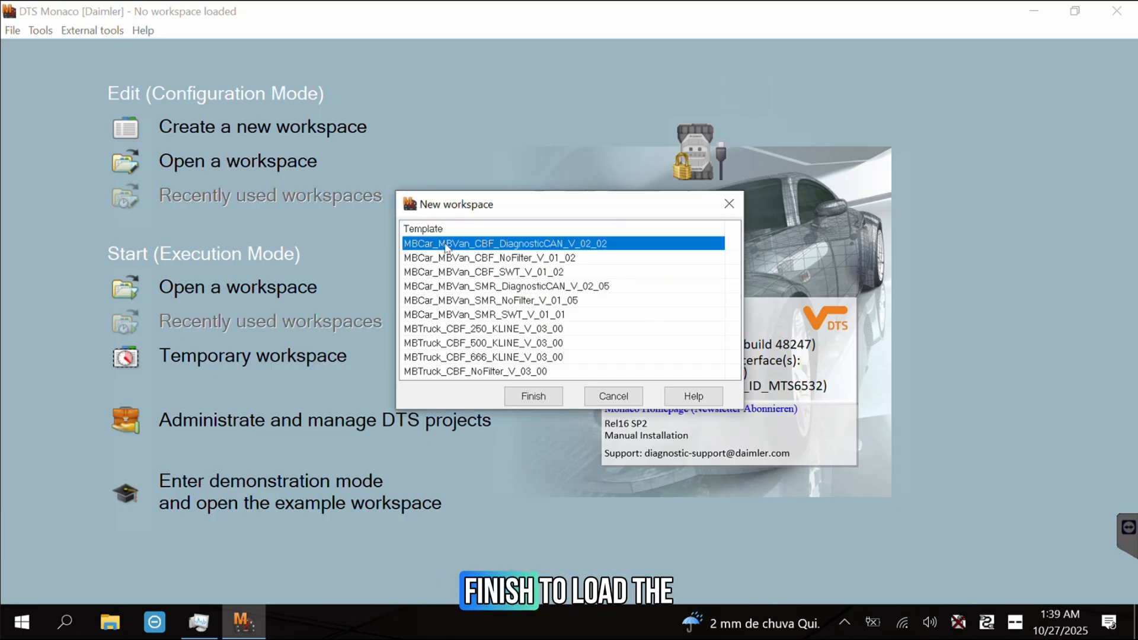
pyautogui.moveTo(548, 243)
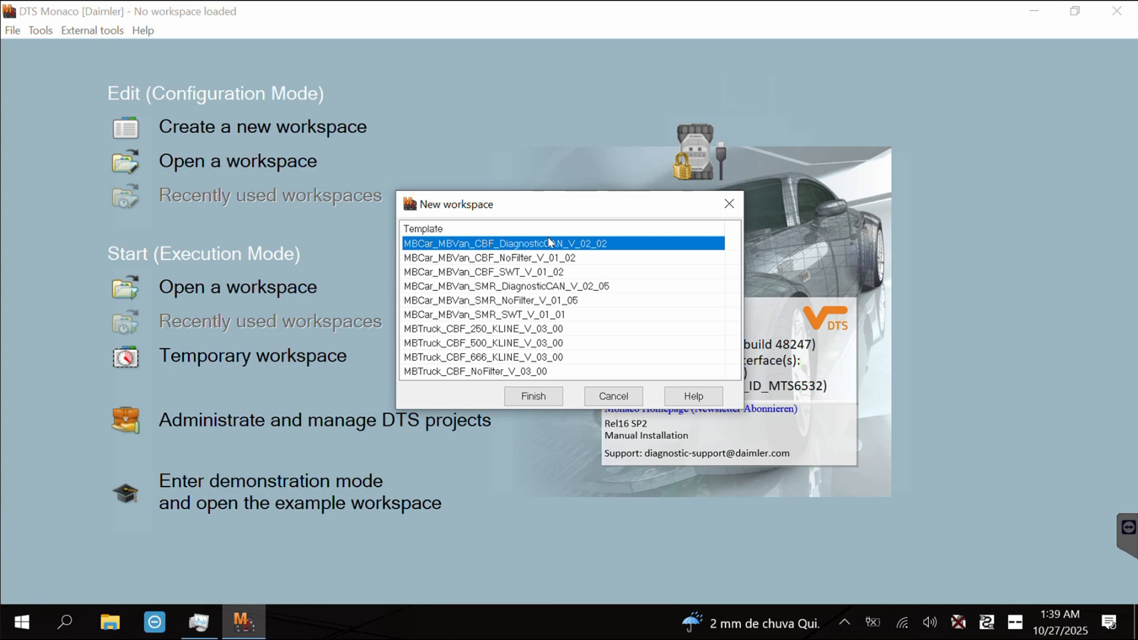
pyautogui.click(612, 396)
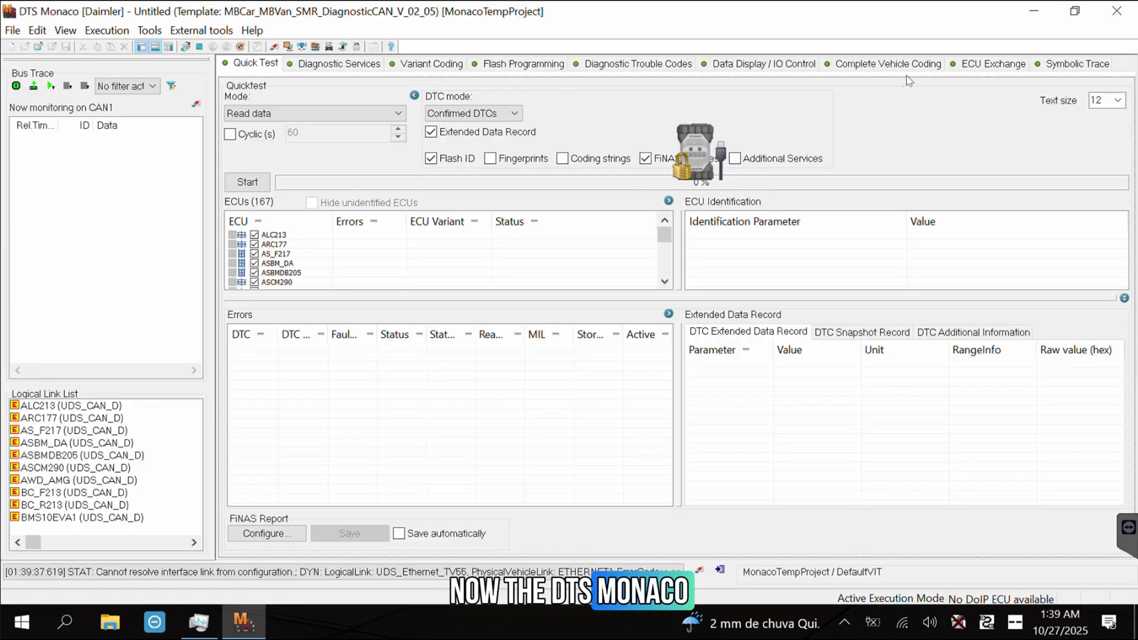
# Step: Start a Complete Vehicle Coding run so ECUs like ALC213 show Running
pyautogui.click(886, 64)
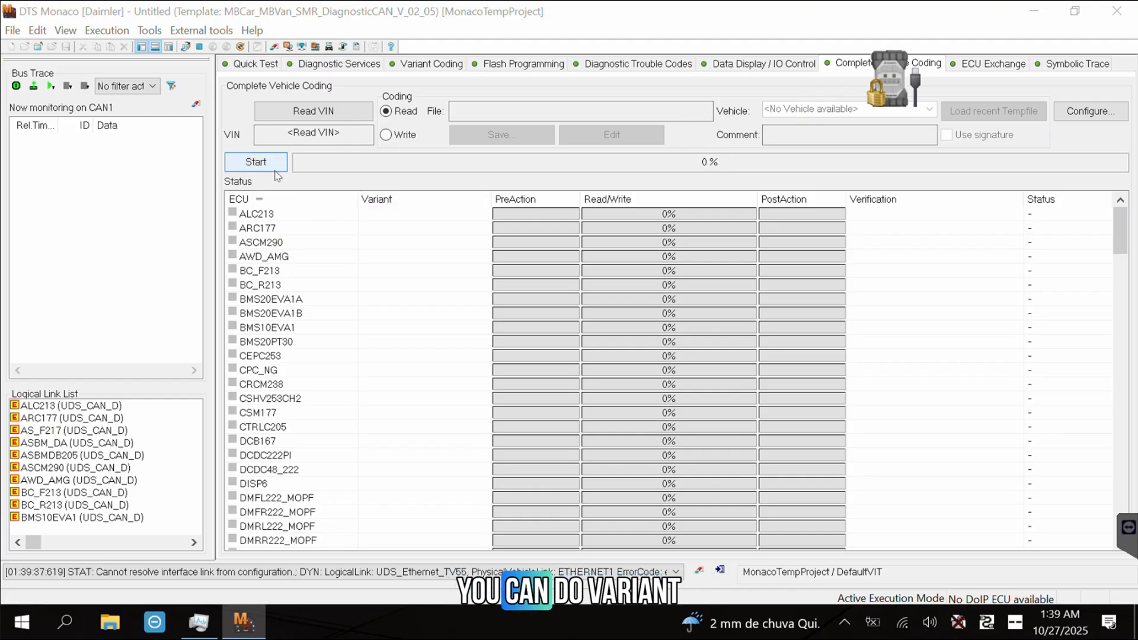
pyautogui.click(256, 161)
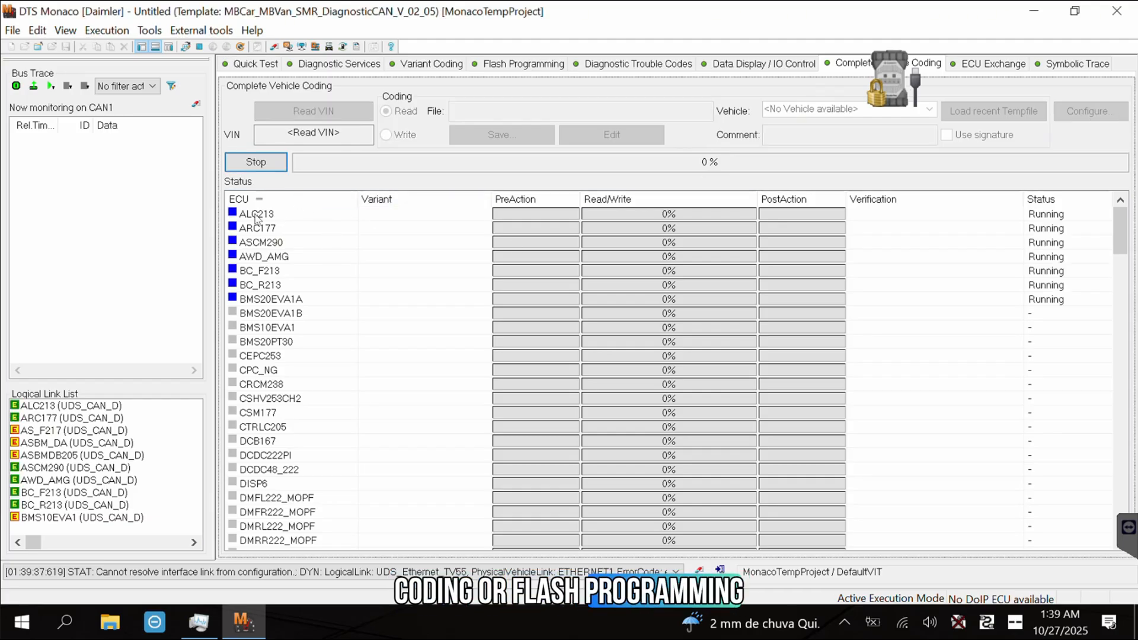